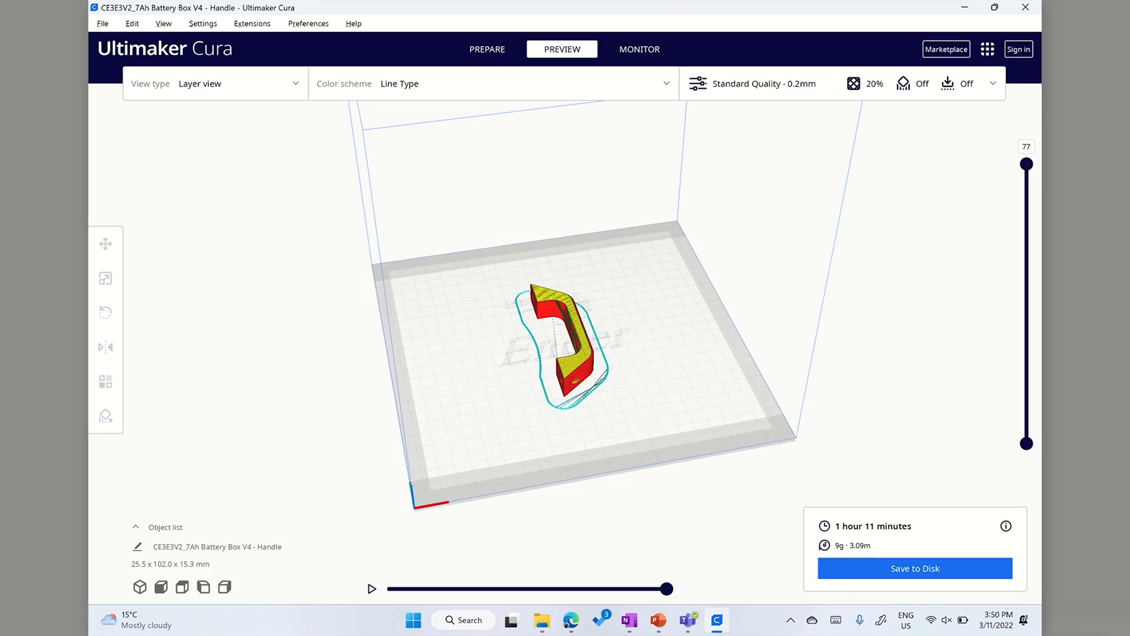
Scrub the layer preview from layer 77 down to layer 25 to expose the handle's infill and walls
drag(1025, 163, 1026, 341)
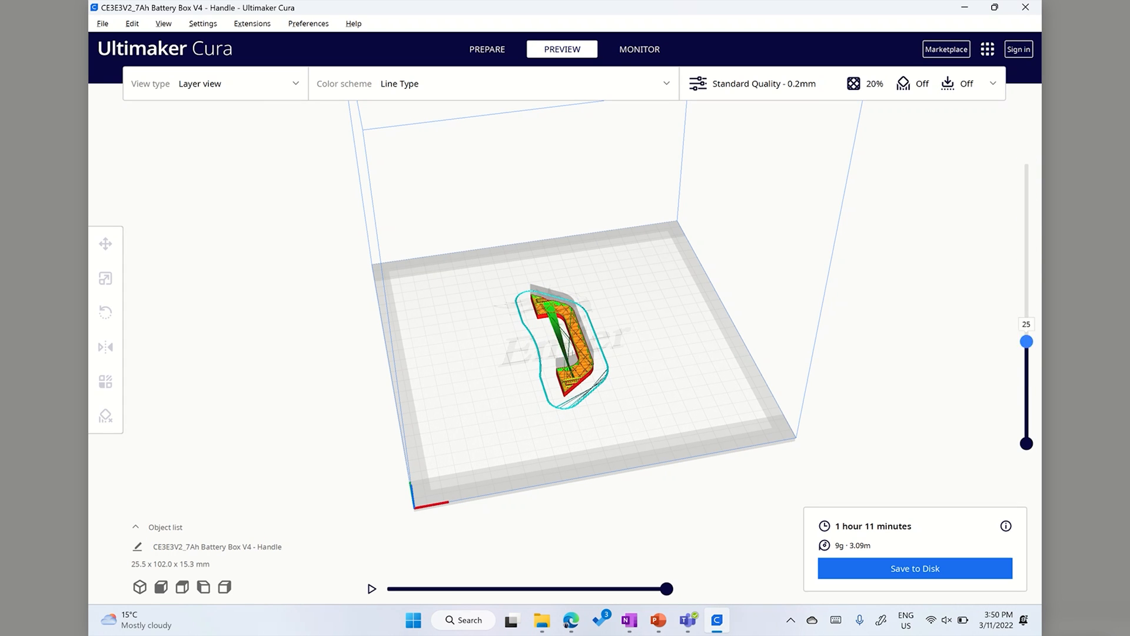